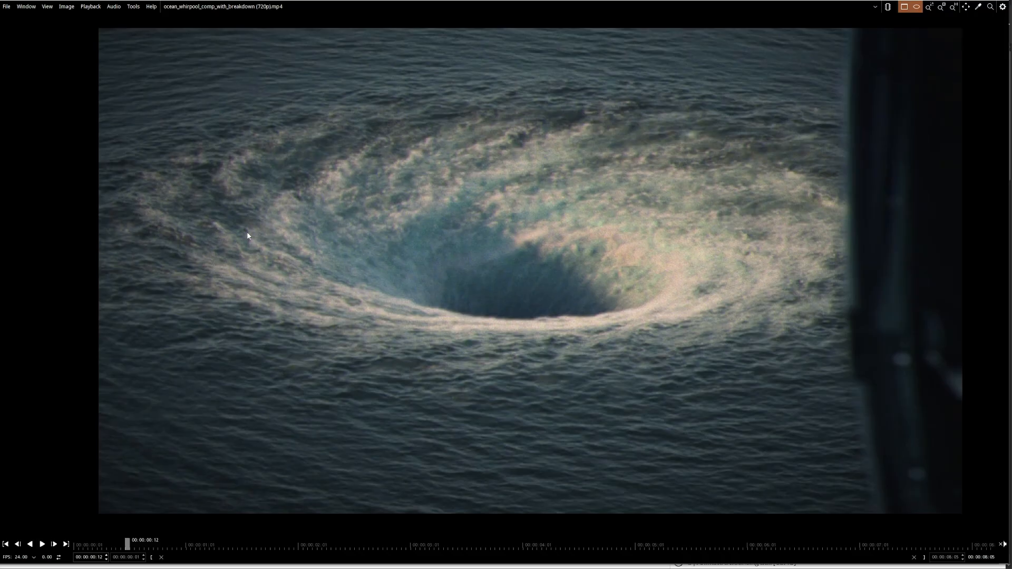
{"action": "mouse_move", "coordinate": [817, 234]}
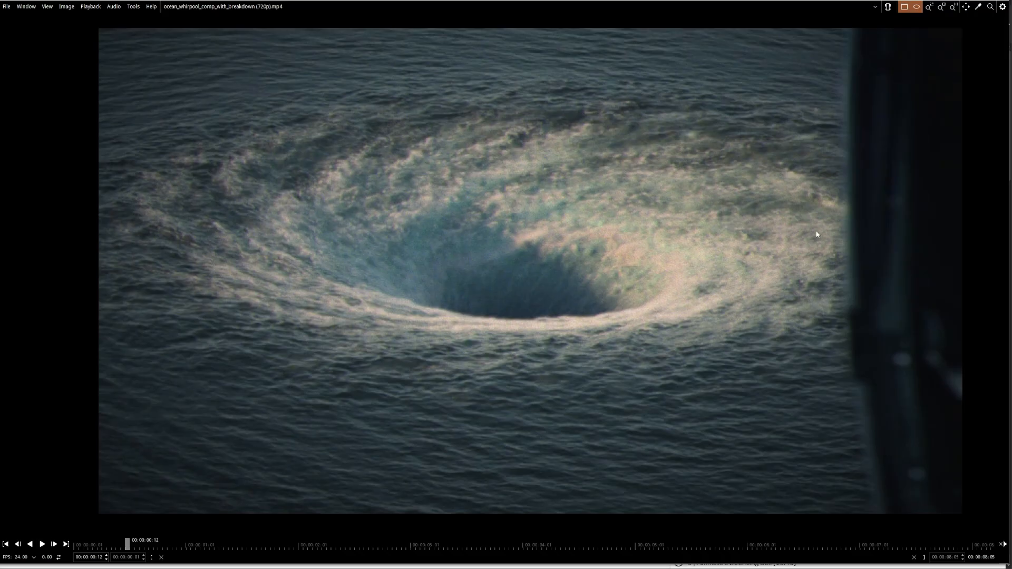
{"action": "mouse_move", "coordinate": [669, 263]}
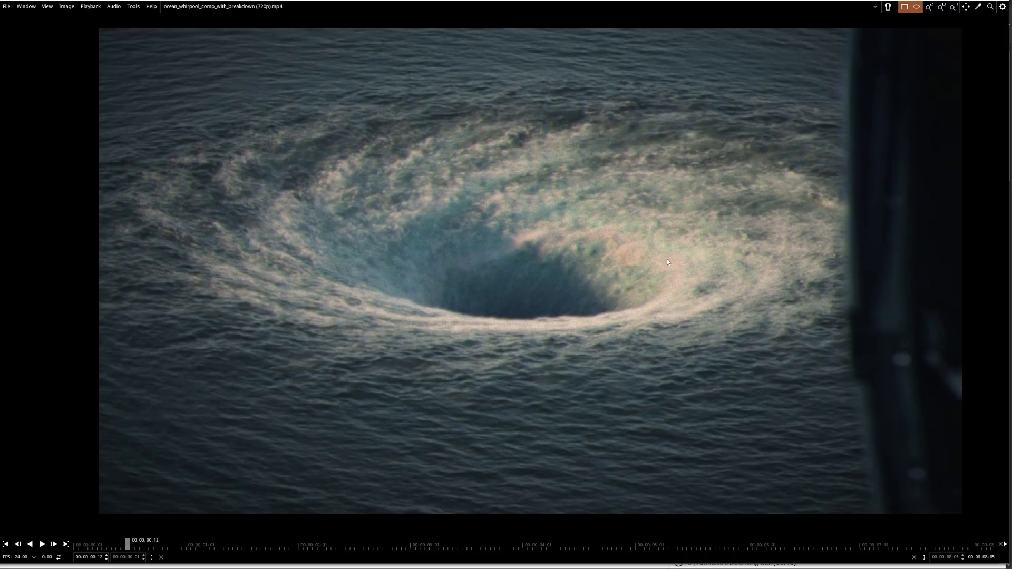
{"action": "mouse_move", "coordinate": [591, 161]}
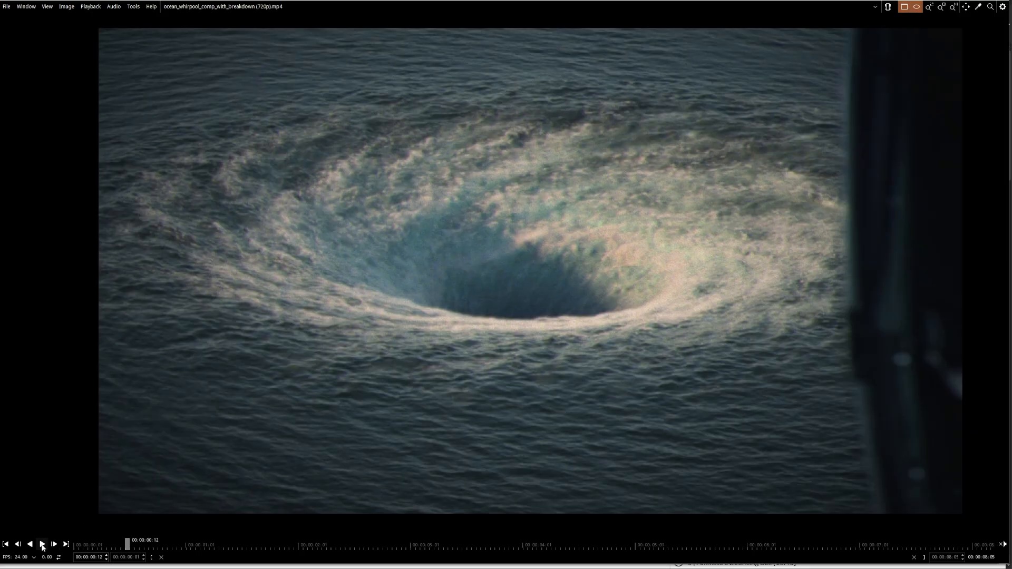
Play the whirlpool comp through its four-panel simulation breakdown, then stop playback
{"action": "left_click", "coordinate": [41, 545]}
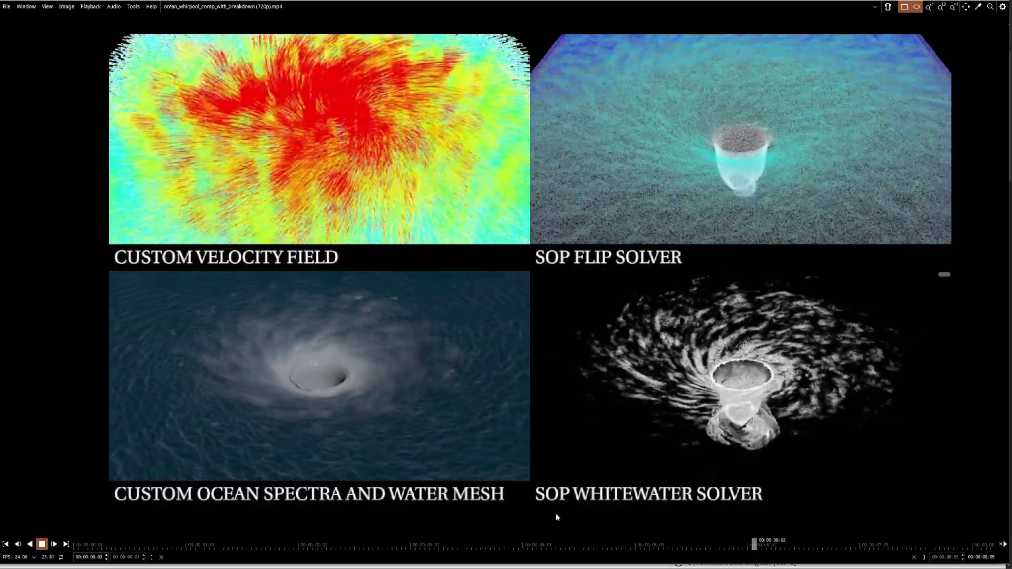
{"action": "left_click", "coordinate": [42, 544]}
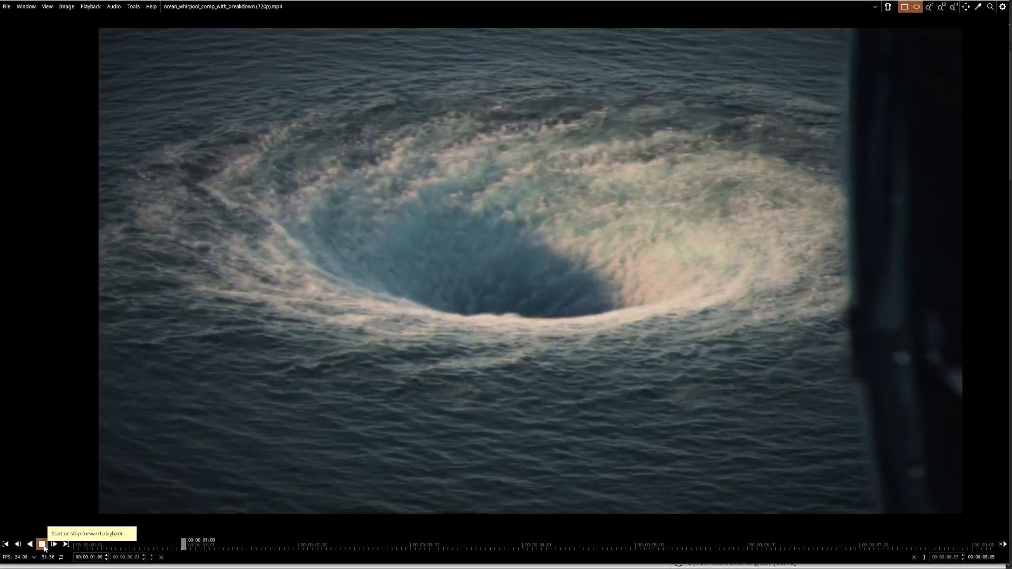
{"action": "left_click", "coordinate": [42, 545]}
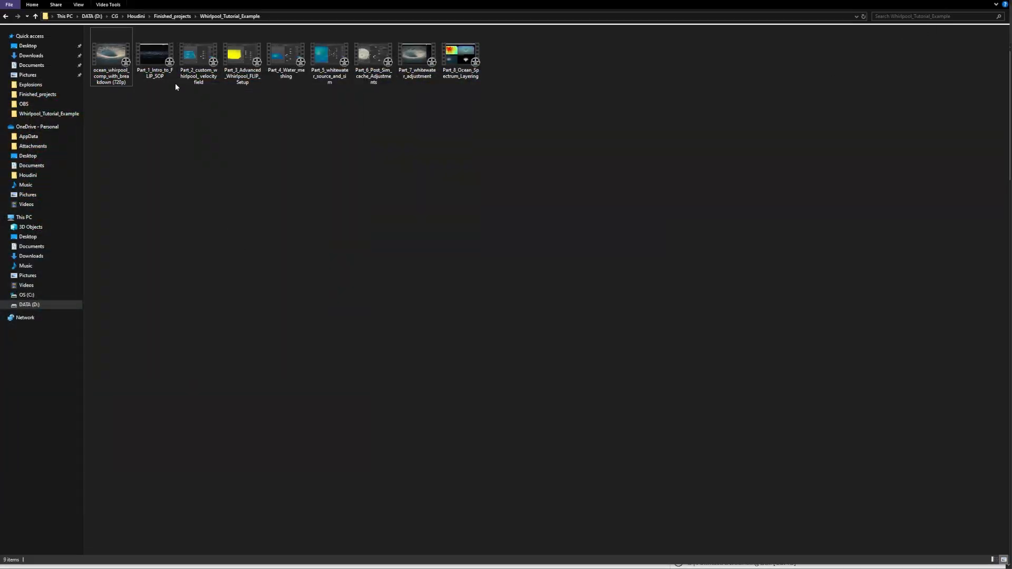
Select and open the Part_1_Intro_to_FLIP_SOP video from the Whirlpool_Tutorial_Example folder
{"action": "left_click", "coordinate": [154, 55]}
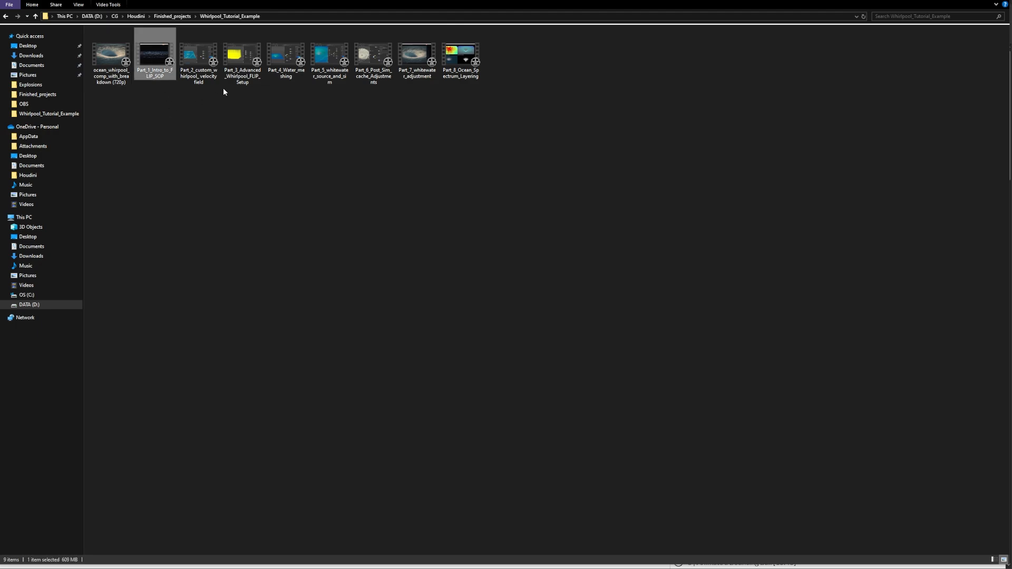
{"action": "mouse_move", "coordinate": [349, 109]}
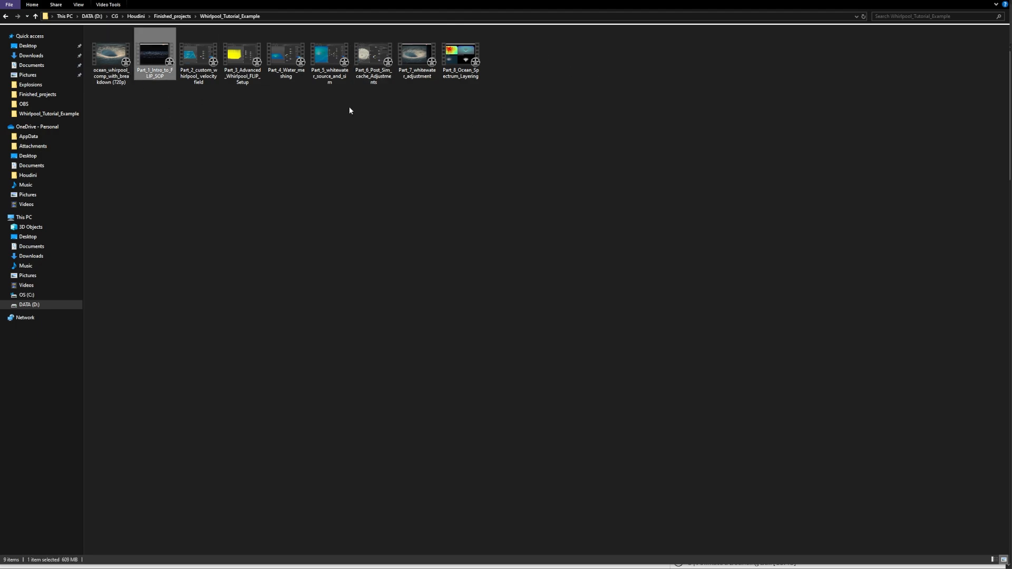
{"action": "mouse_move", "coordinate": [580, 48]}
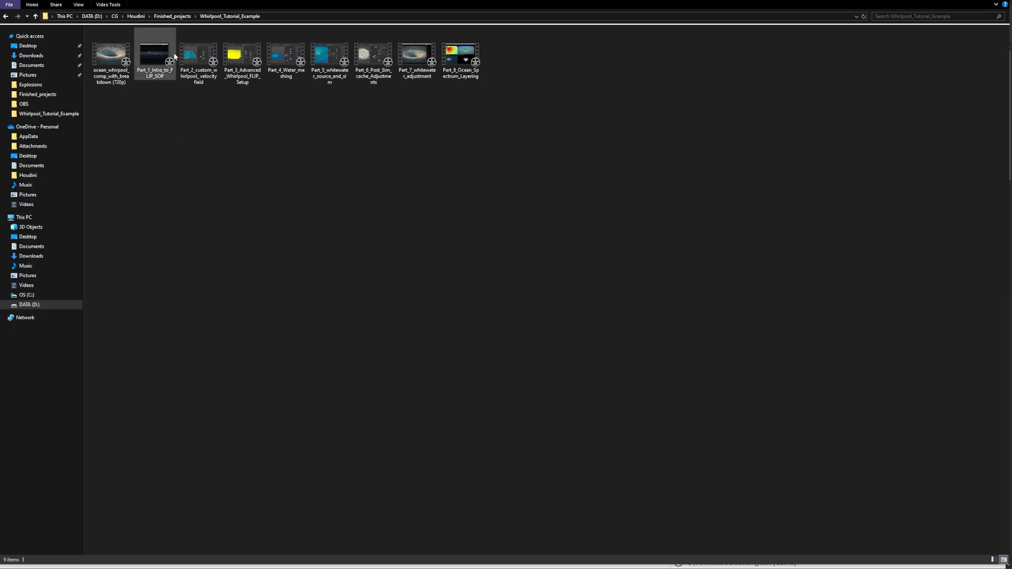
{"action": "left_click", "coordinate": [154, 53]}
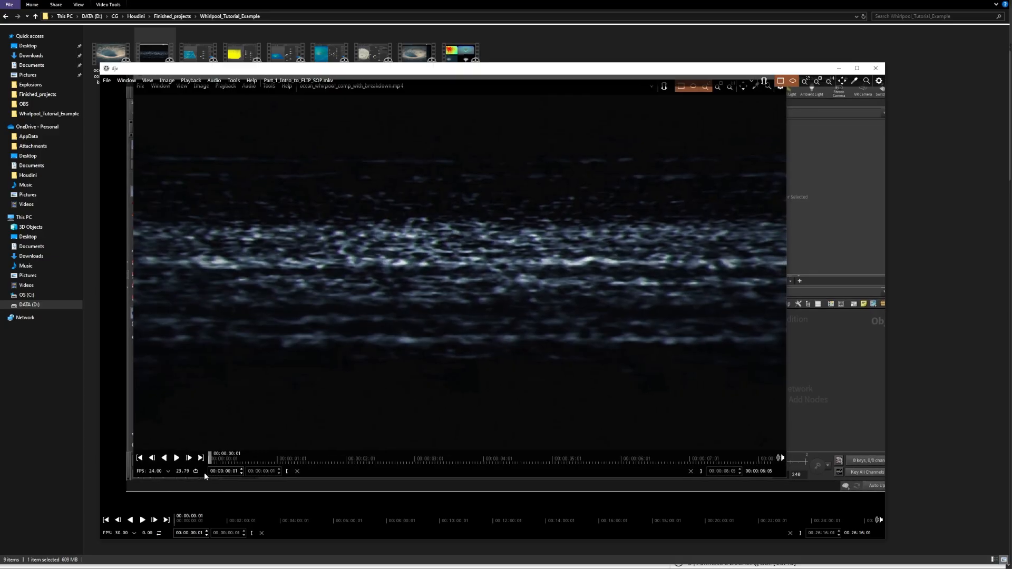
Scrub to a couple of later moments in the Part 1 tutorial, then close the player
{"action": "left_click", "coordinate": [142, 520]}
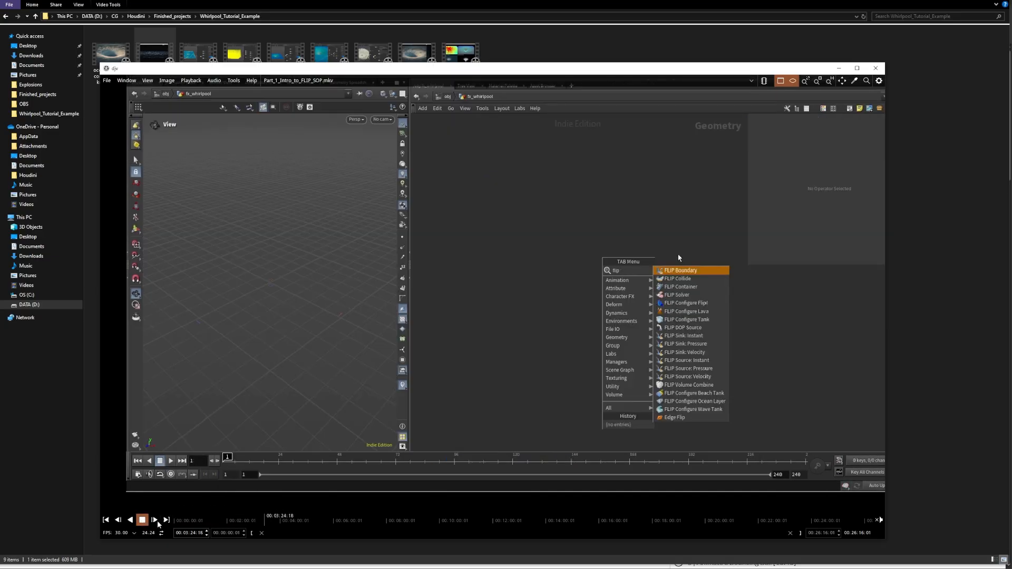
{"action": "left_click", "coordinate": [680, 287]}
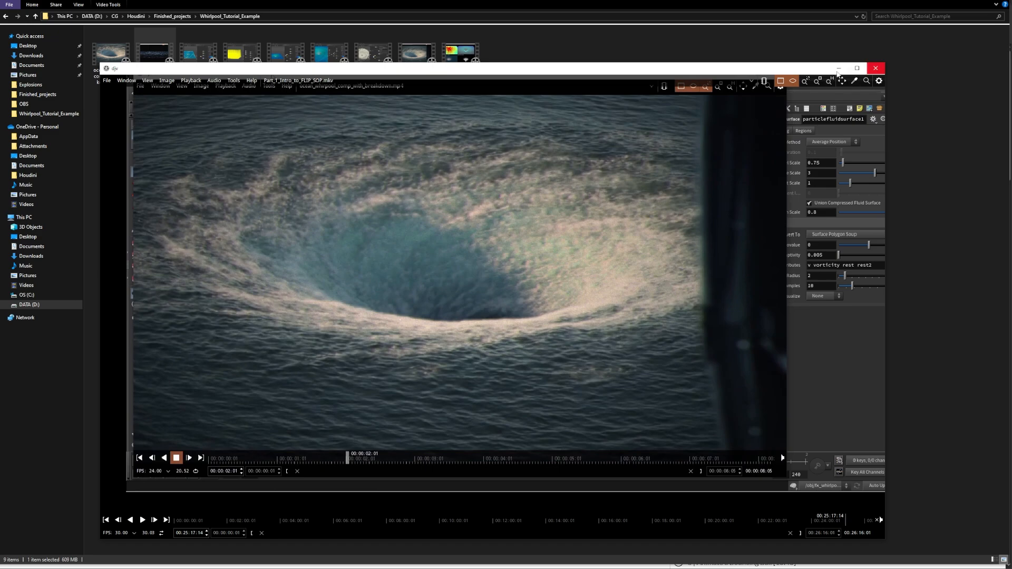
{"action": "left_click", "coordinate": [875, 67]}
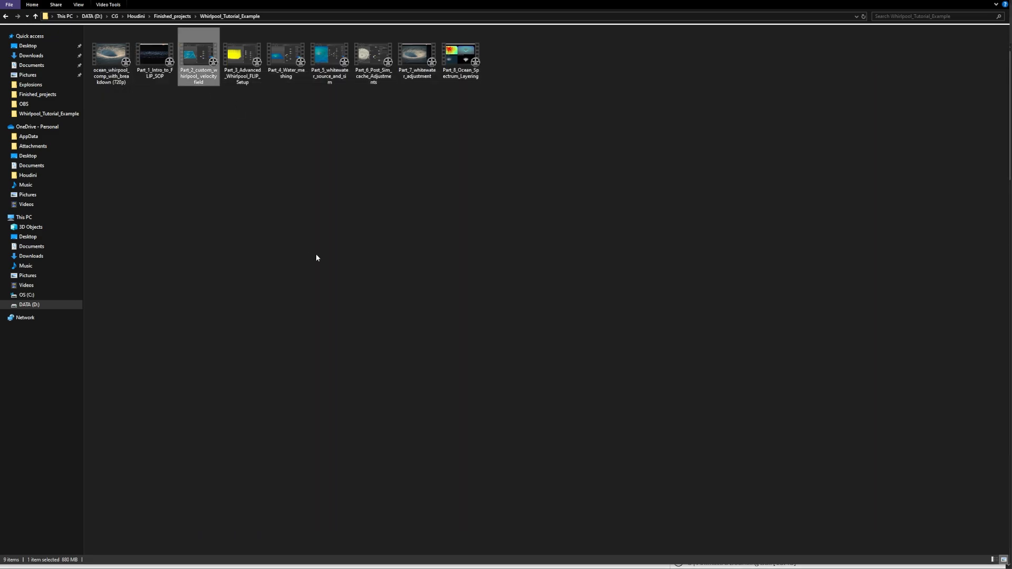
Open Part_2 custom whirlpool velocity field, jump to two later moments, then close it
{"action": "double_click", "coordinate": [198, 53]}
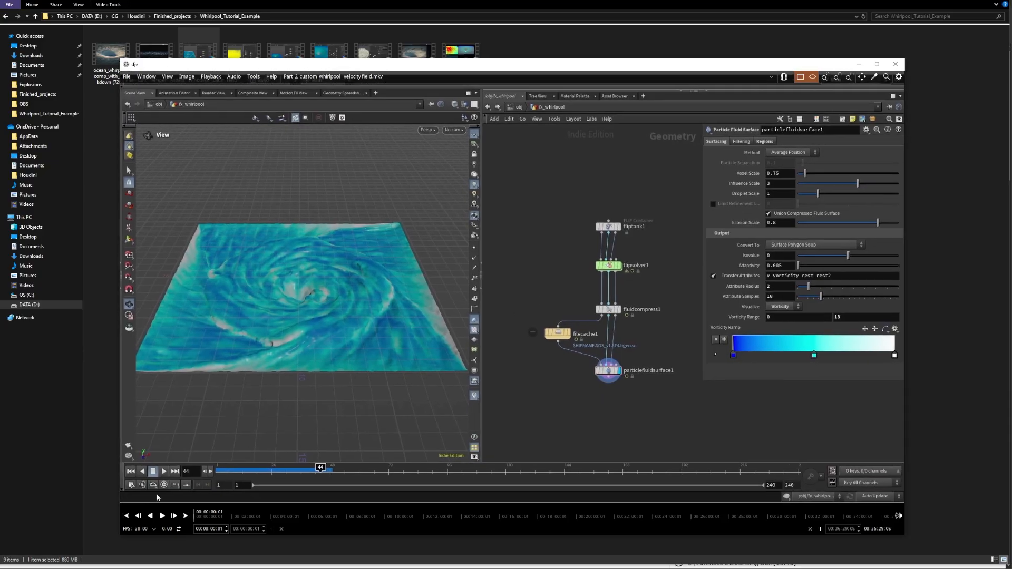
{"action": "mouse_move", "coordinate": [527, 202]}
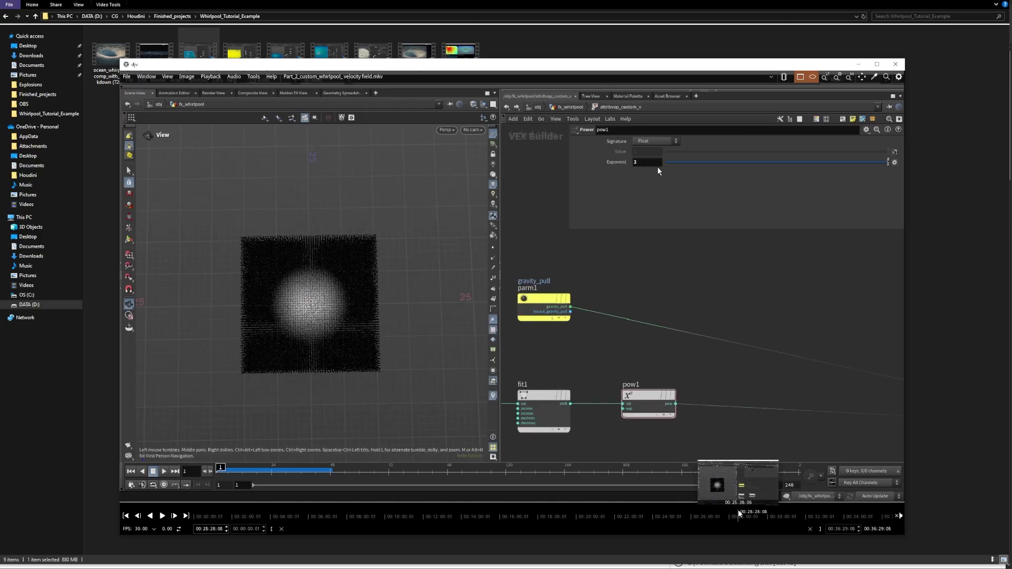
{"action": "left_click", "coordinate": [161, 516]}
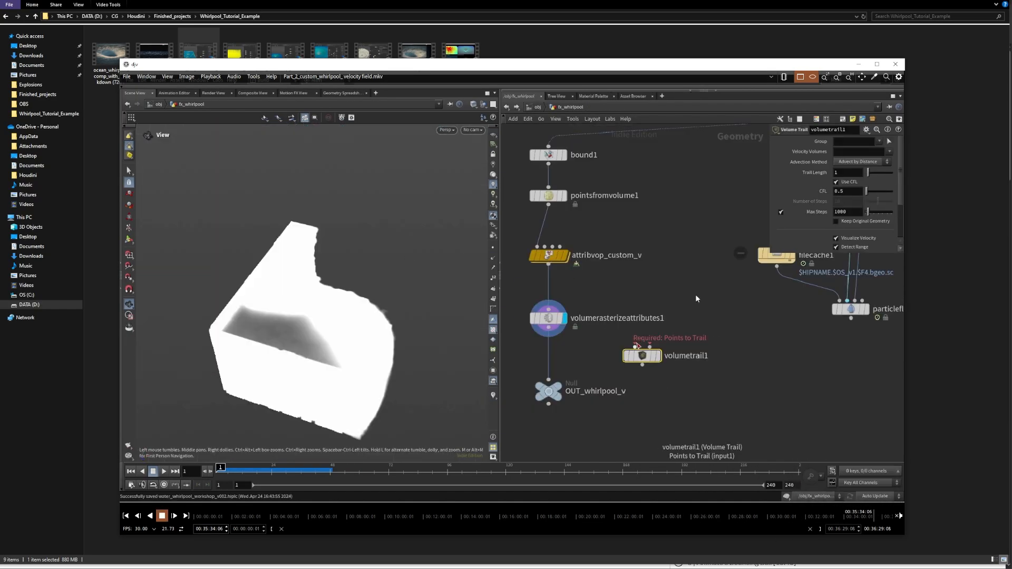
{"action": "left_click", "coordinate": [548, 317]}
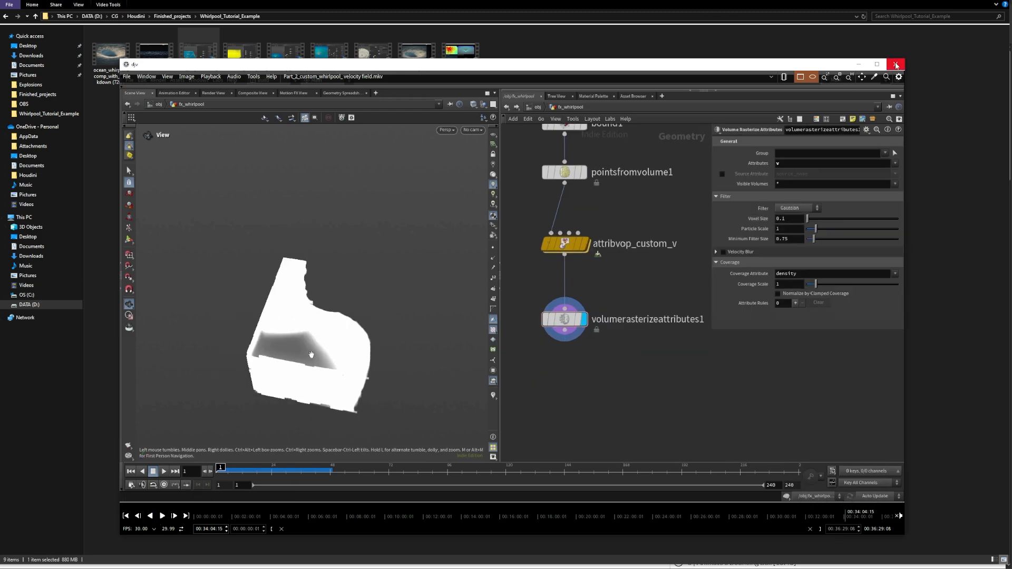
{"action": "left_click", "coordinate": [897, 65]}
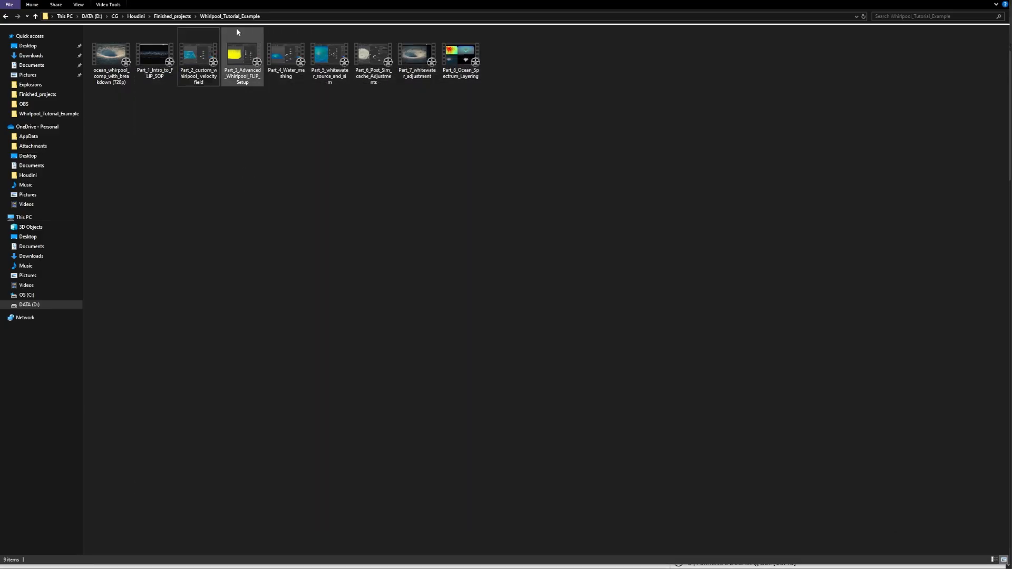
{"action": "mouse_move", "coordinate": [241, 58]}
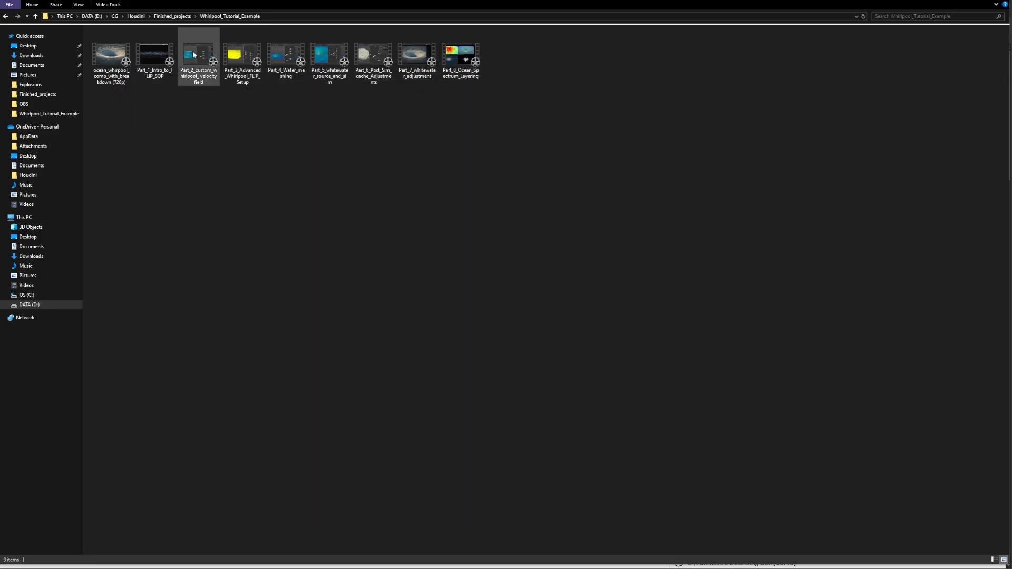
{"action": "mouse_move", "coordinate": [201, 64]}
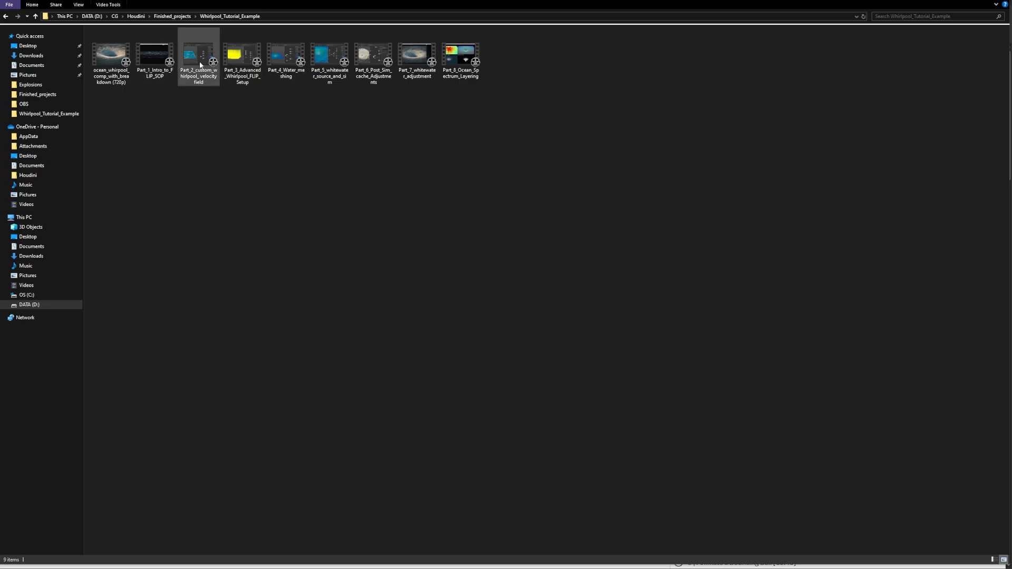
Select and open the Part_3_Advanced_Whirlpool_FLIP_Setup video in DJV
{"action": "left_click", "coordinate": [243, 58]}
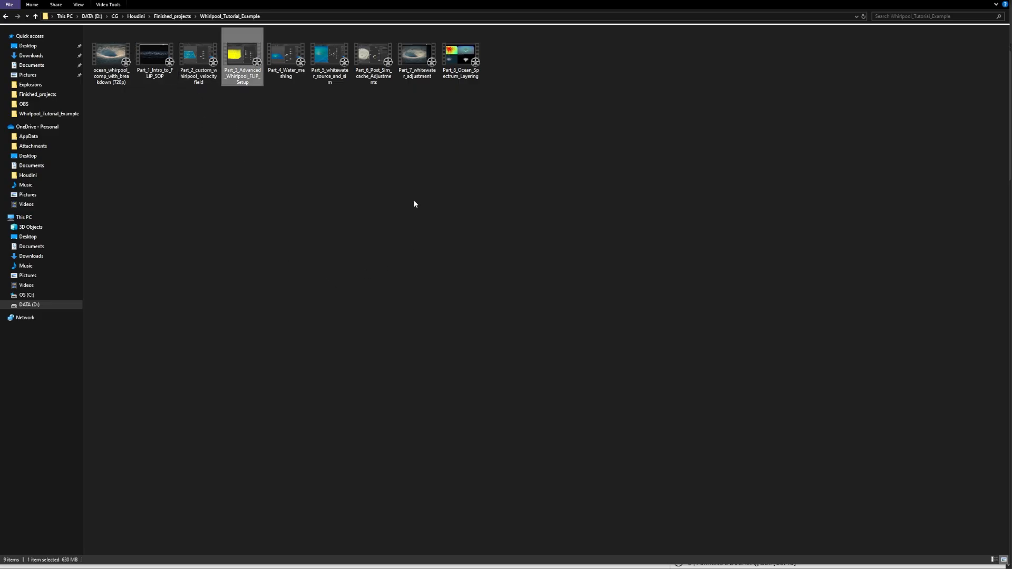
{"action": "double_click", "coordinate": [242, 55]}
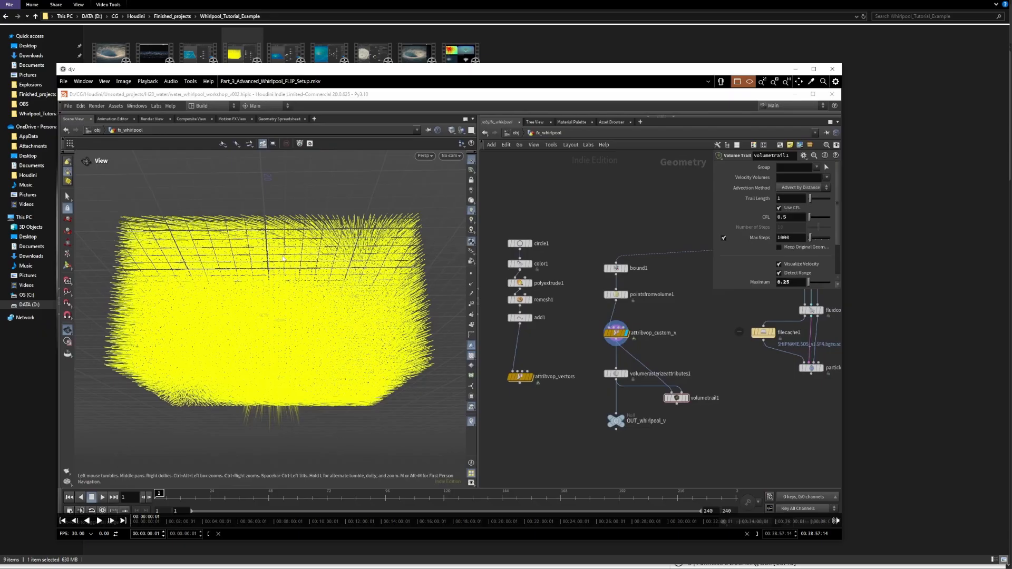
{"action": "mouse_move", "coordinate": [190, 179]}
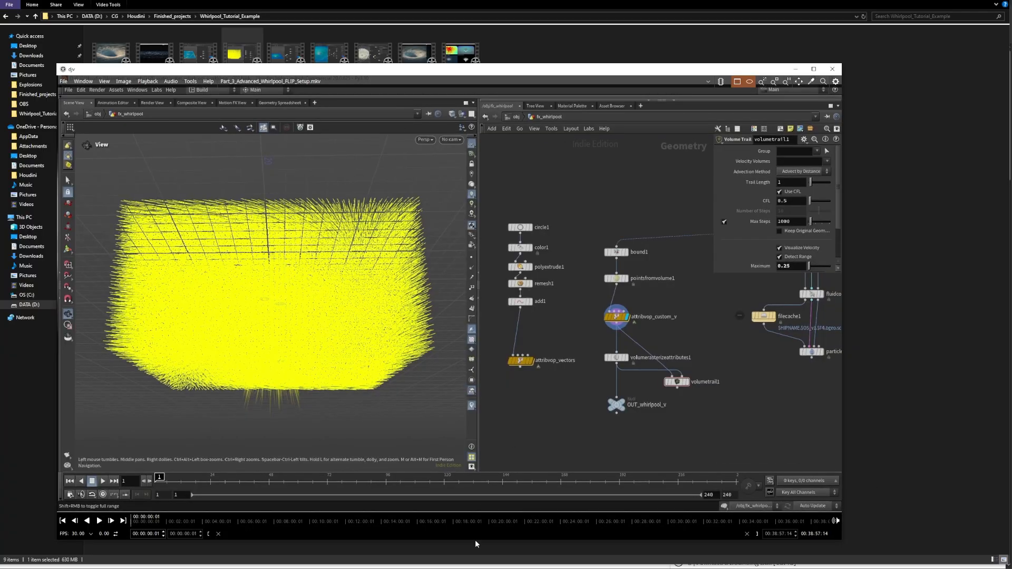
{"action": "mouse_move", "coordinate": [656, 536]}
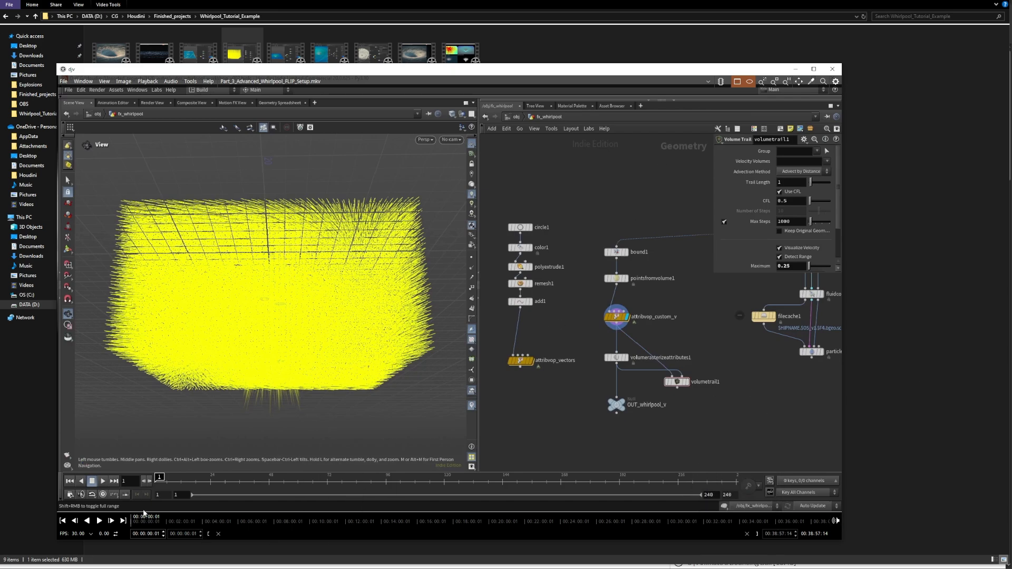
Scrub into the Part 3 footage to show the yellow velocity-vector setup
{"action": "left_click", "coordinate": [98, 521]}
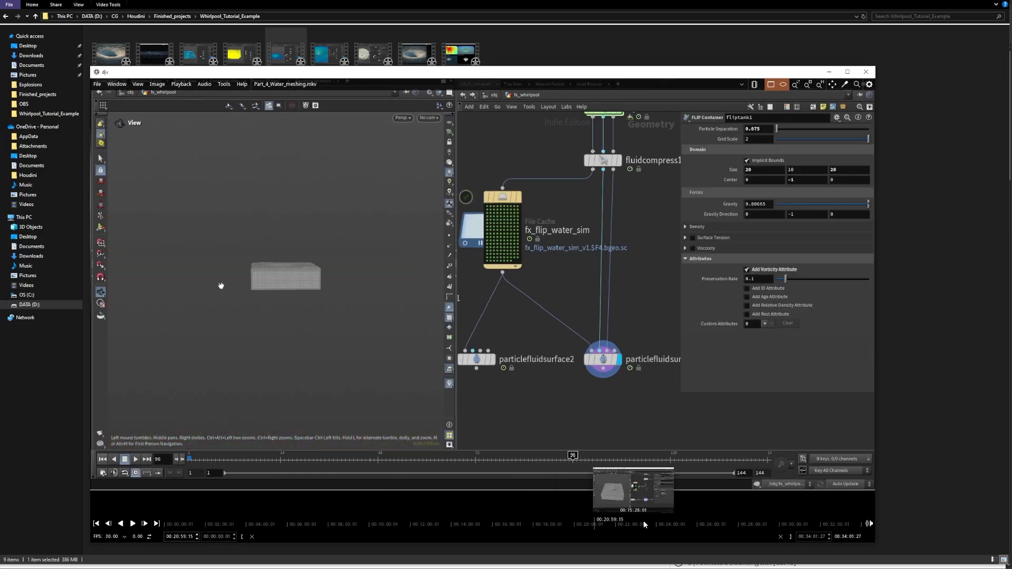
Jump ahead in Part_4_Water_meshing to the meshed whirlpool surface, then close the preview
{"action": "left_click", "coordinate": [586, 281]}
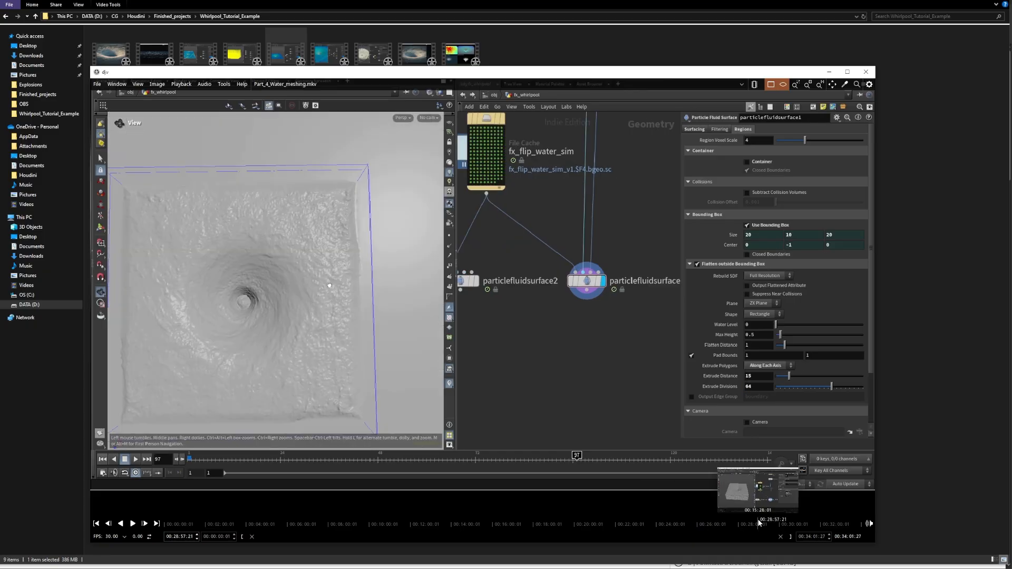
{"action": "left_click", "coordinate": [588, 277]}
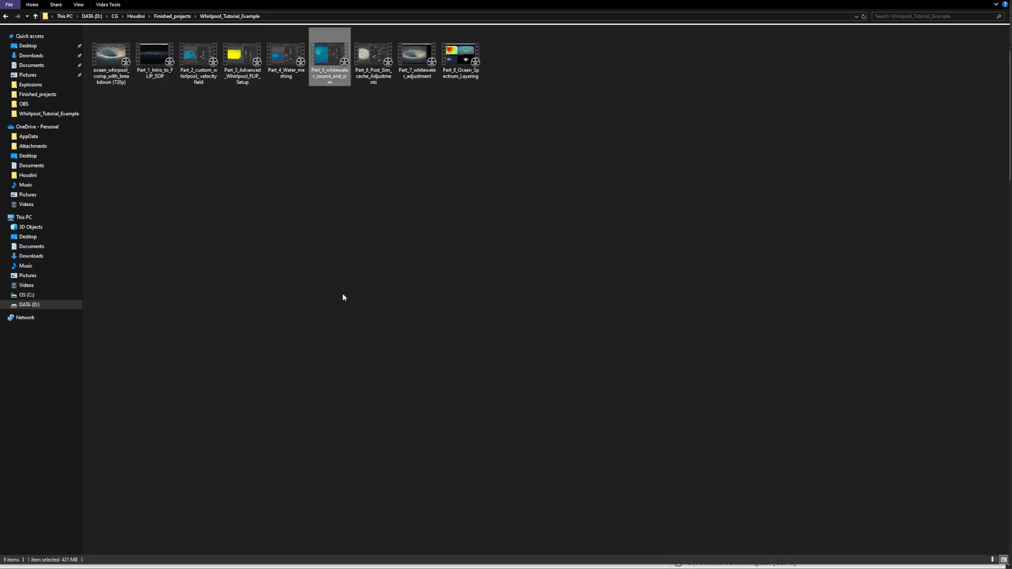
Leave the tutorial folder and switch to the Chrome window with the SideFX Houdini Foundations page
{"action": "double_click", "coordinate": [329, 55]}
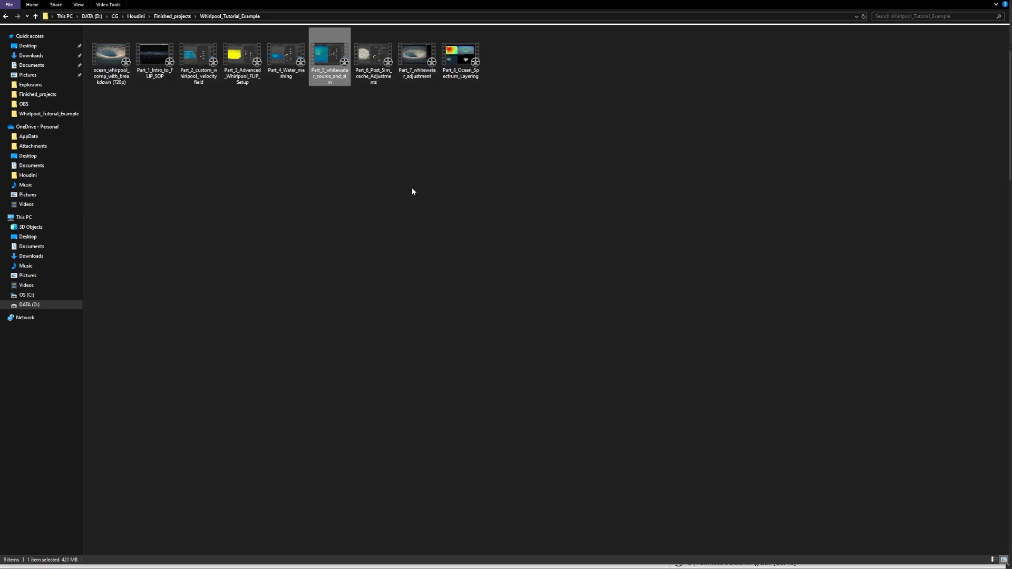
{"action": "mouse_move", "coordinate": [418, 55]}
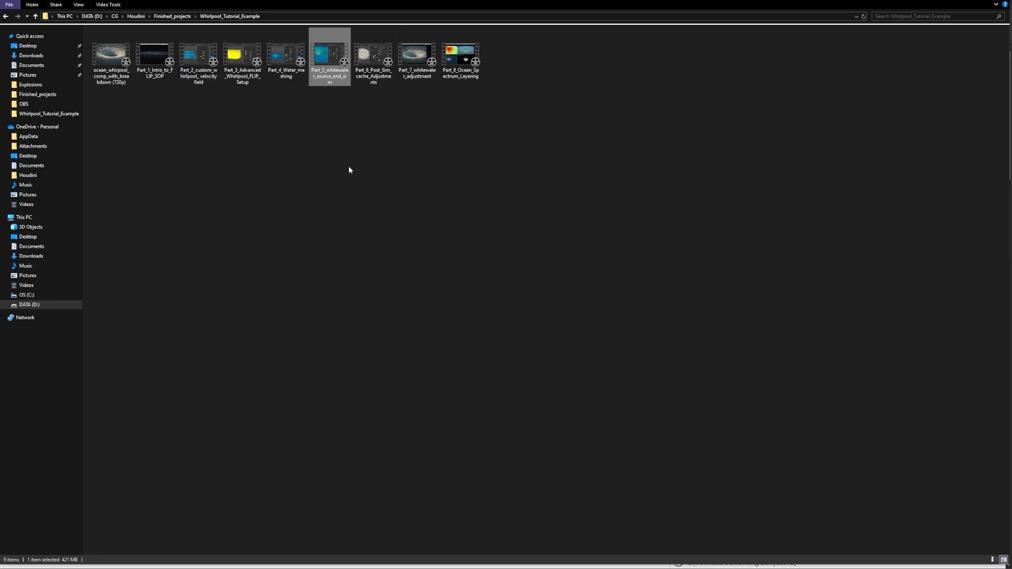
{"action": "mouse_move", "coordinate": [281, 289]}
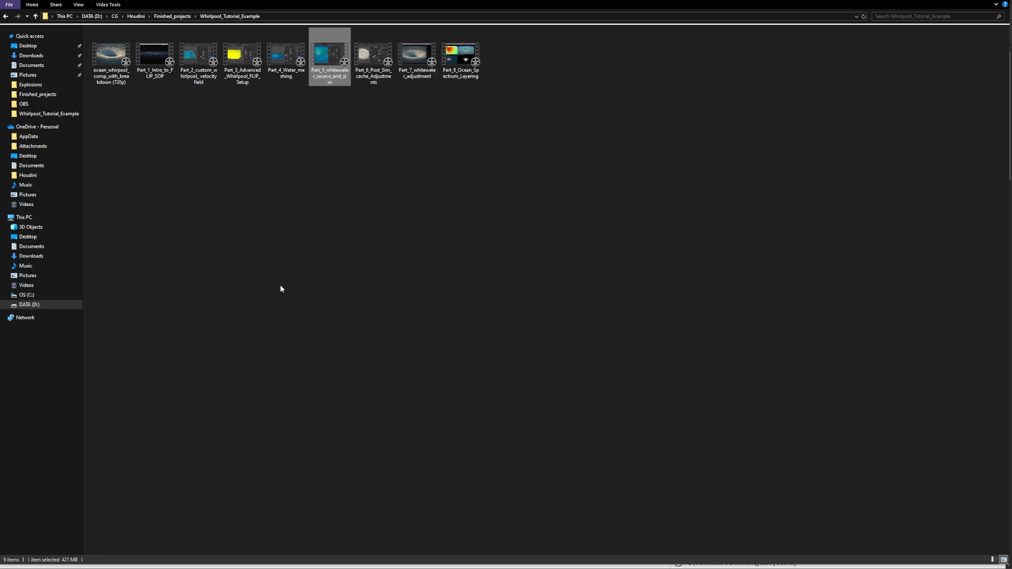
{"action": "left_click", "coordinate": [379, 127]}
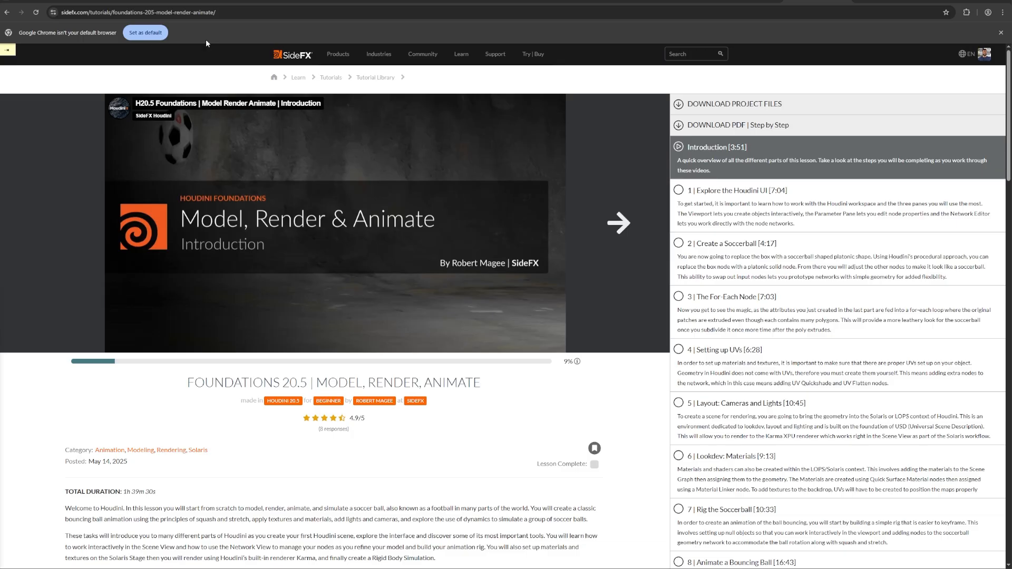
{"action": "mouse_move", "coordinate": [347, 71]}
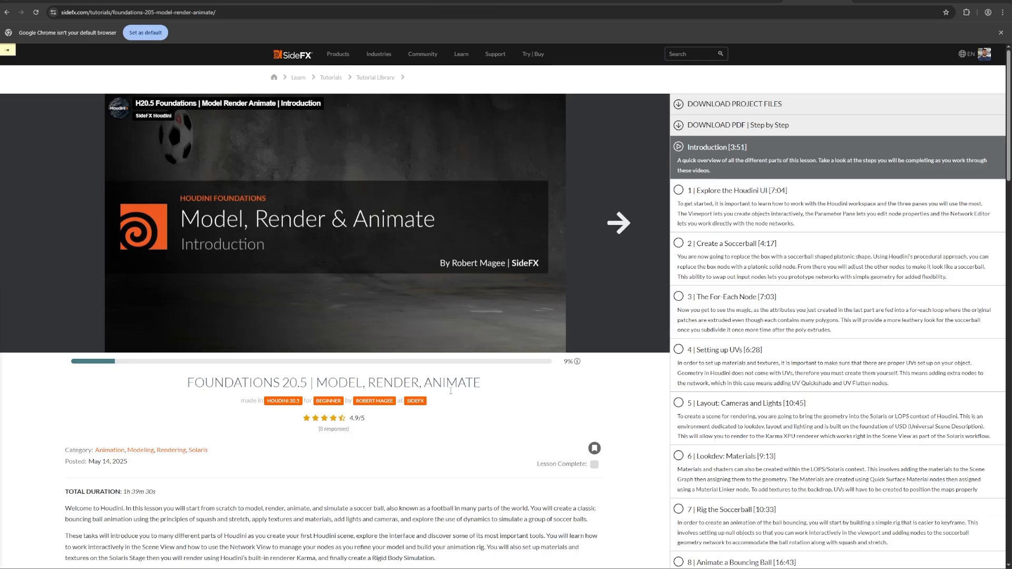
Briefly play and pause the Model, Render & Animate introduction video
{"action": "left_click", "coordinate": [336, 222]}
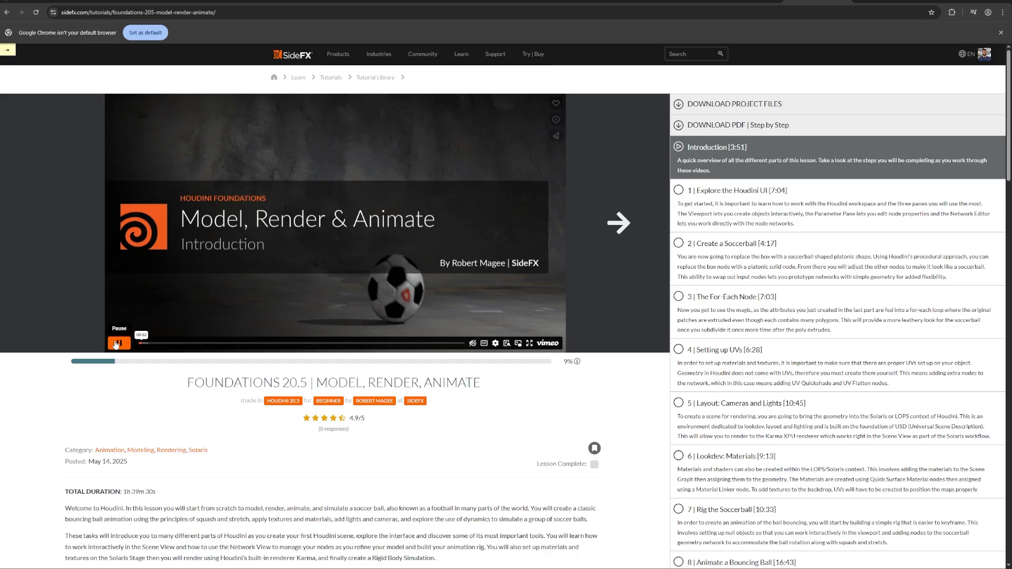
{"action": "left_click", "coordinate": [119, 343]}
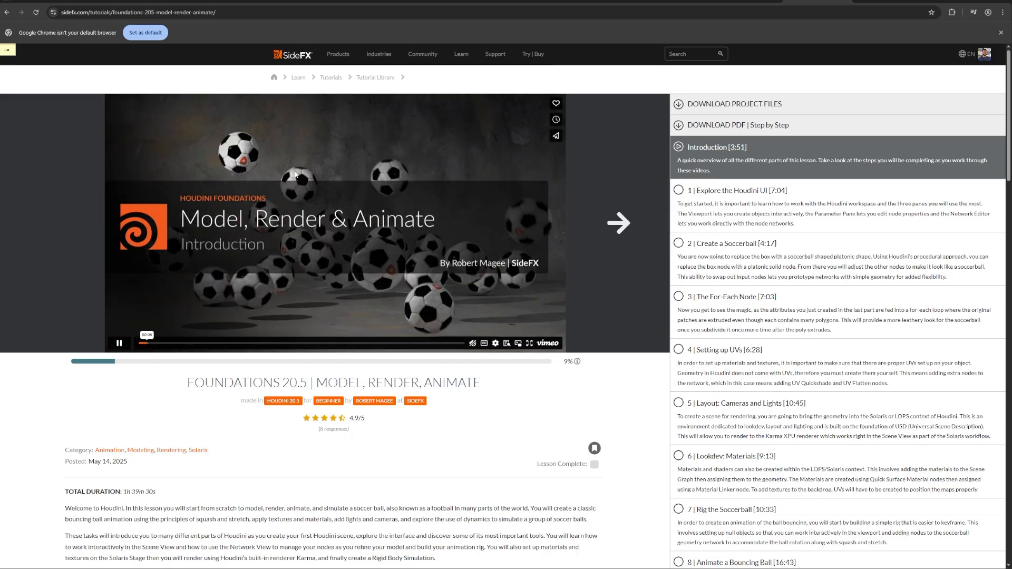
{"action": "left_click", "coordinate": [120, 342]}
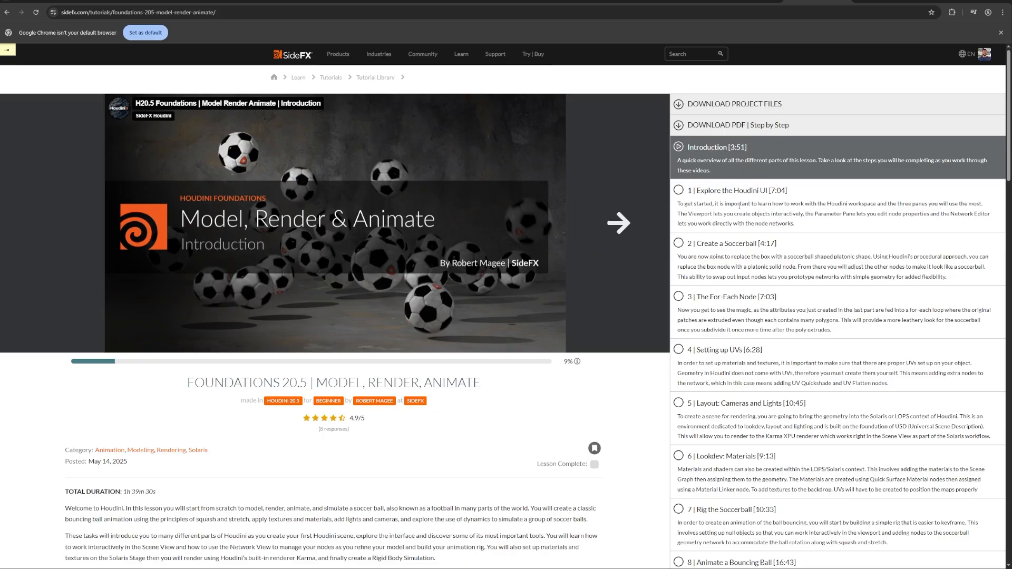
Scroll the lesson breakdown down to lesson 10 and back up
{"action": "scroll", "scroll_direction": "down", "scroll_amount": 3}
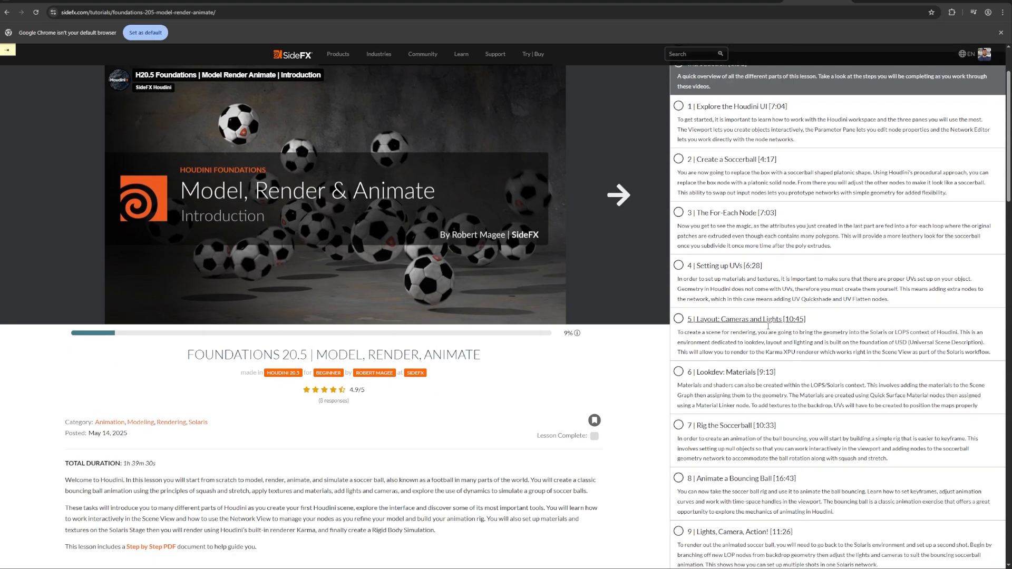
{"action": "scroll", "scroll_direction": "down", "scroll_amount": 3}
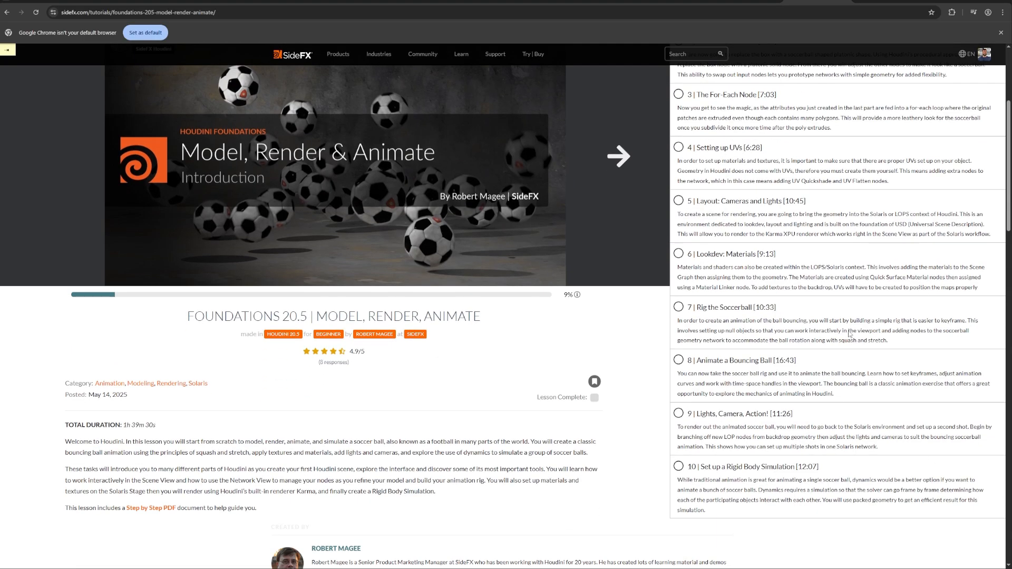
{"action": "scroll", "scroll_direction": "up", "scroll_amount": 3}
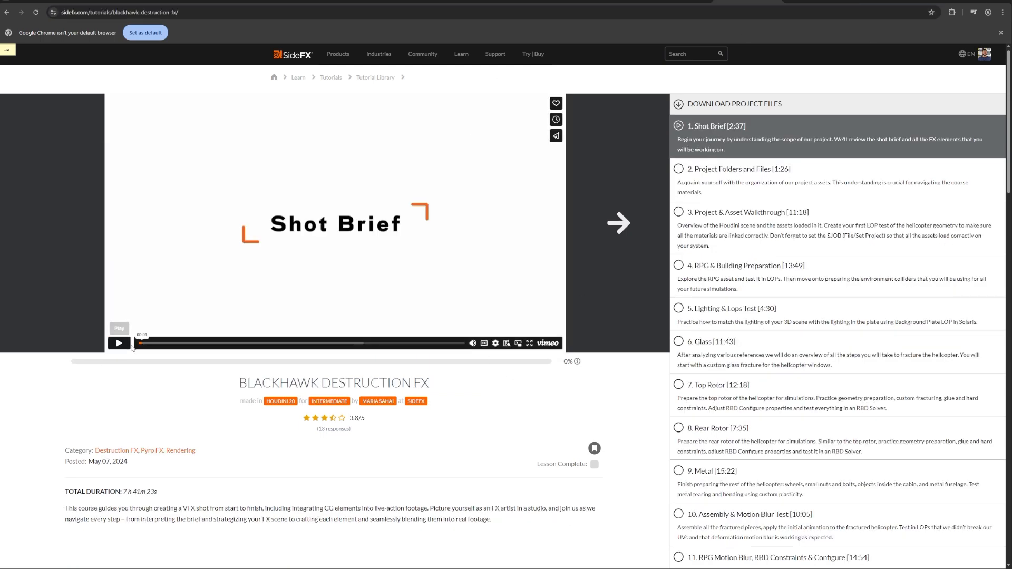
{"action": "mouse_move", "coordinate": [154, 344]}
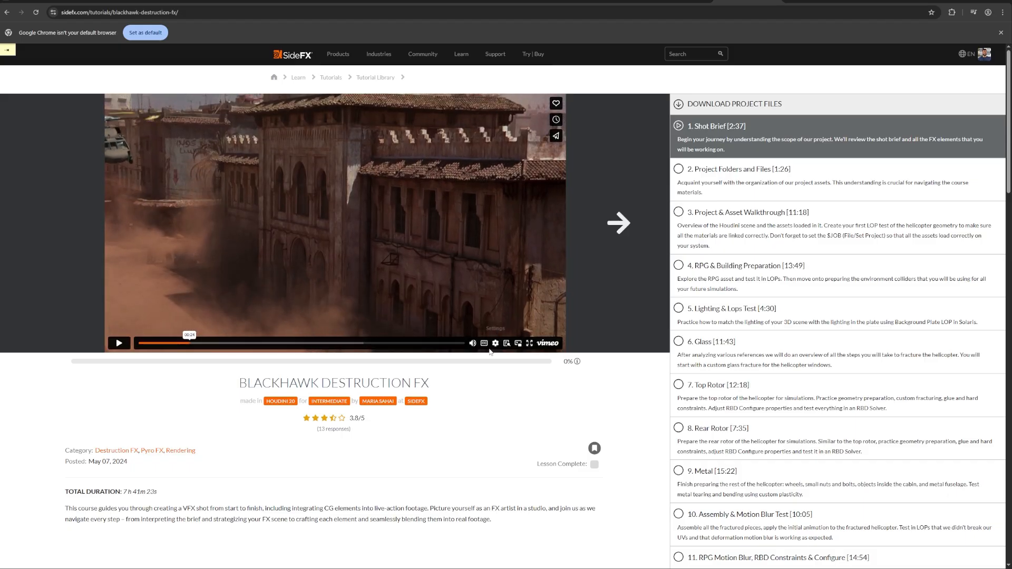
Skip further into the Blackhawk Destruction FX Shot Brief video to a Houdini scene view
{"action": "left_click", "coordinate": [119, 342]}
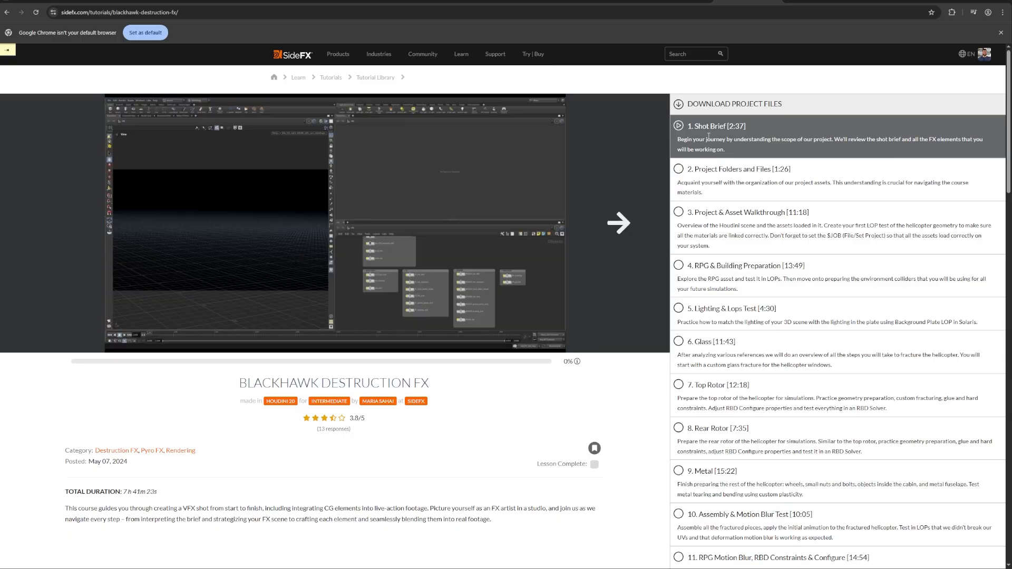
{"action": "mouse_move", "coordinate": [748, 208]}
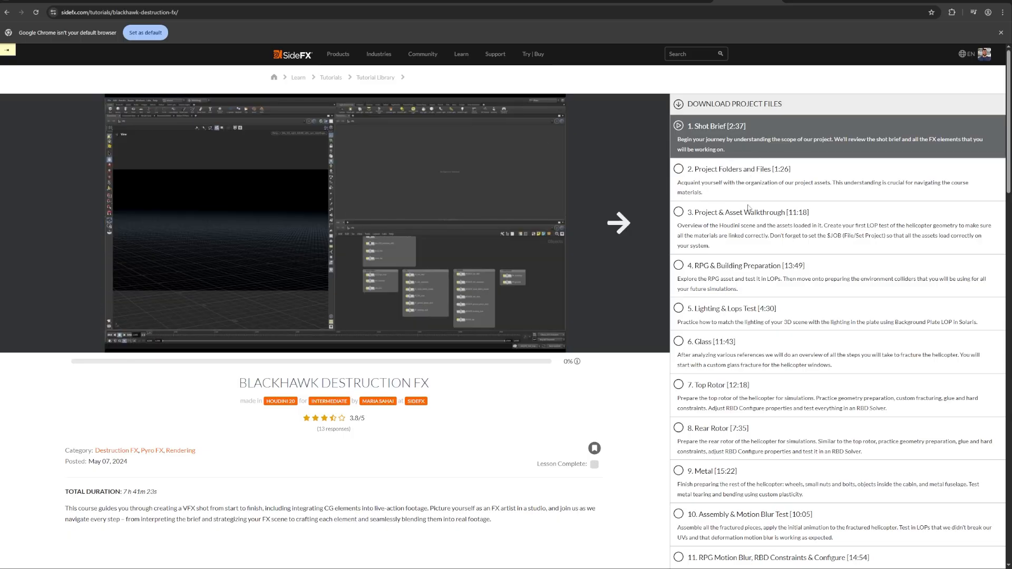
Scroll the Blackhawk Destruction FX lesson list down to lesson 30, Rendered Comp, then slightly back up
{"action": "scroll", "scroll_direction": "down", "scroll_amount": 3}
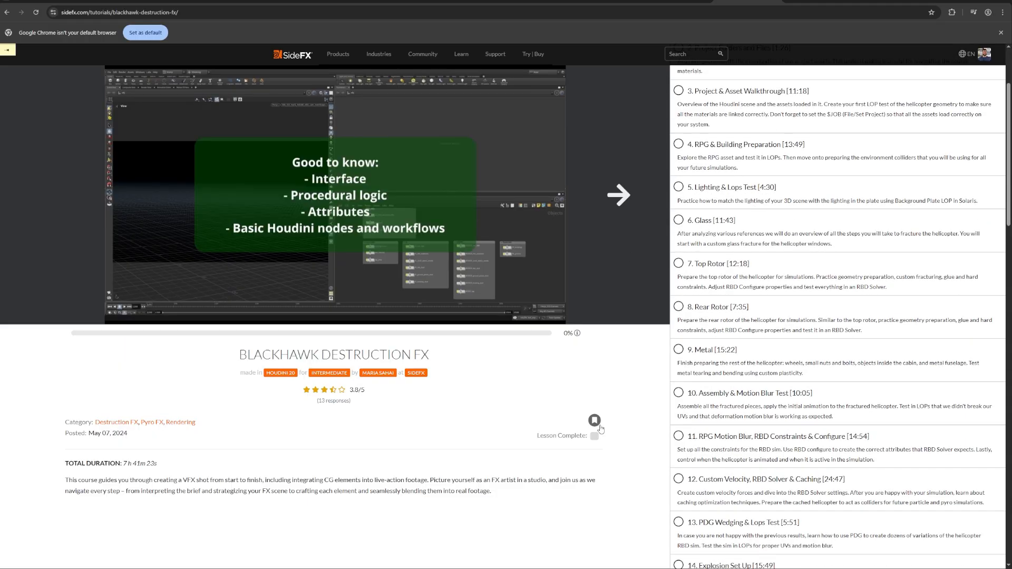
{"action": "scroll", "scroll_direction": "down", "scroll_amount": 3}
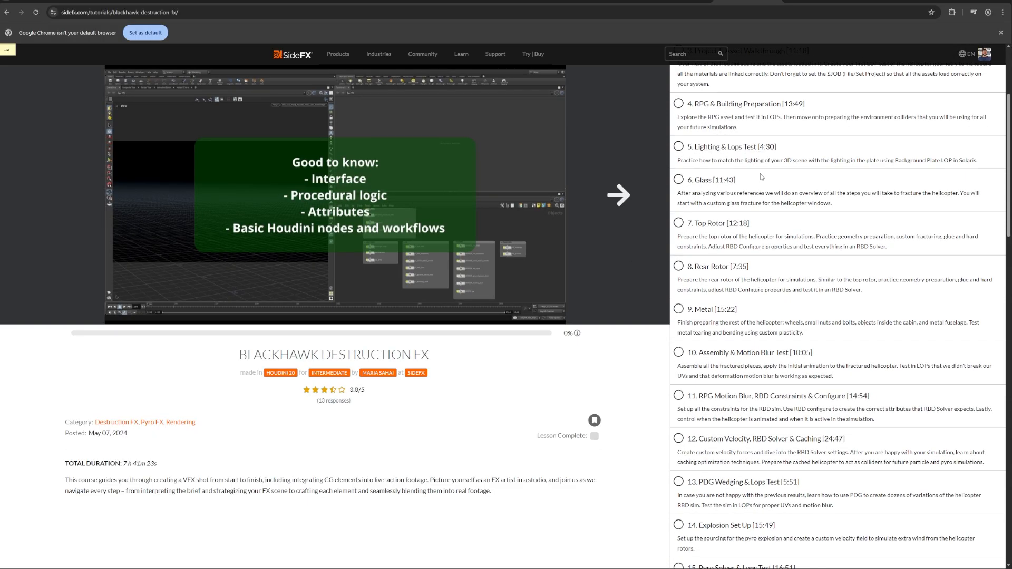
{"action": "scroll", "scroll_direction": "down", "scroll_amount": 3}
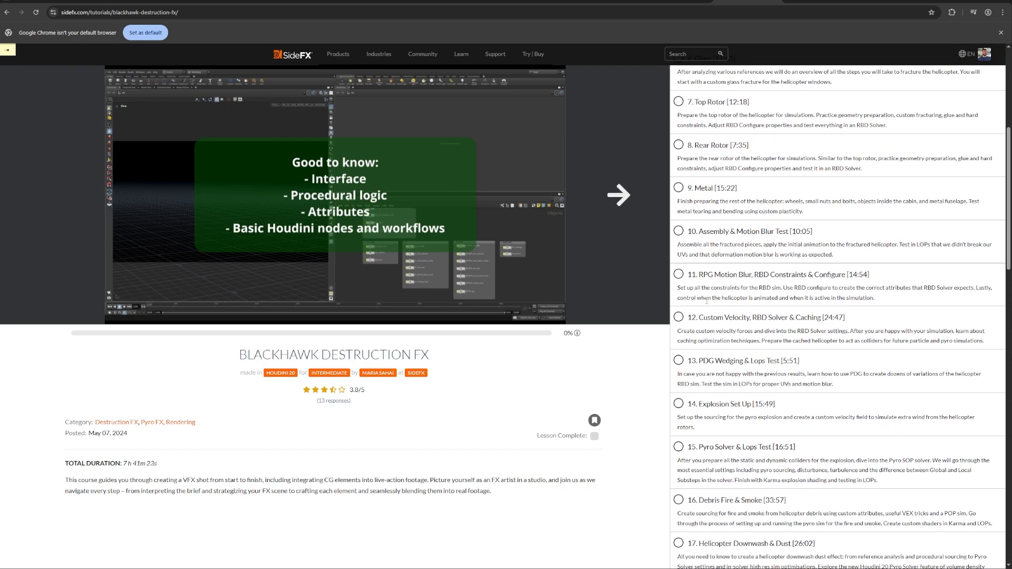
{"action": "scroll", "scroll_direction": "down", "scroll_amount": 3}
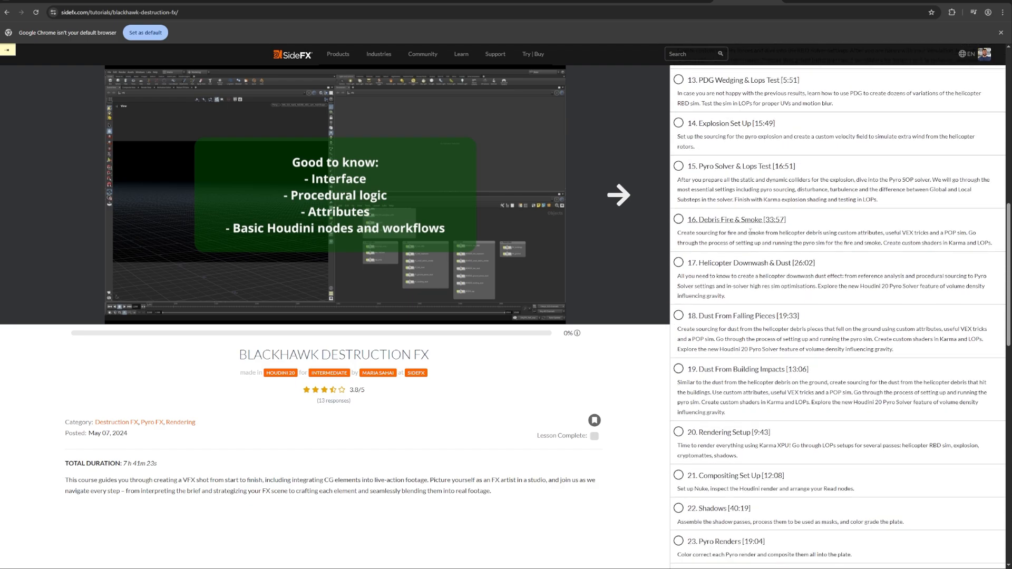
{"action": "scroll", "scroll_direction": "down", "scroll_amount": 3}
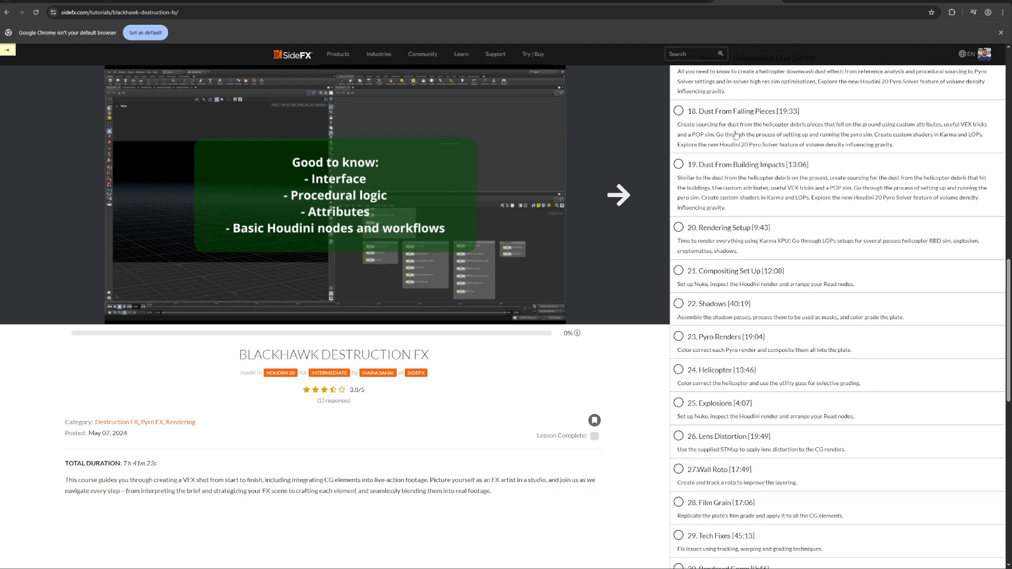
{"action": "scroll", "scroll_direction": "down", "scroll_amount": 3}
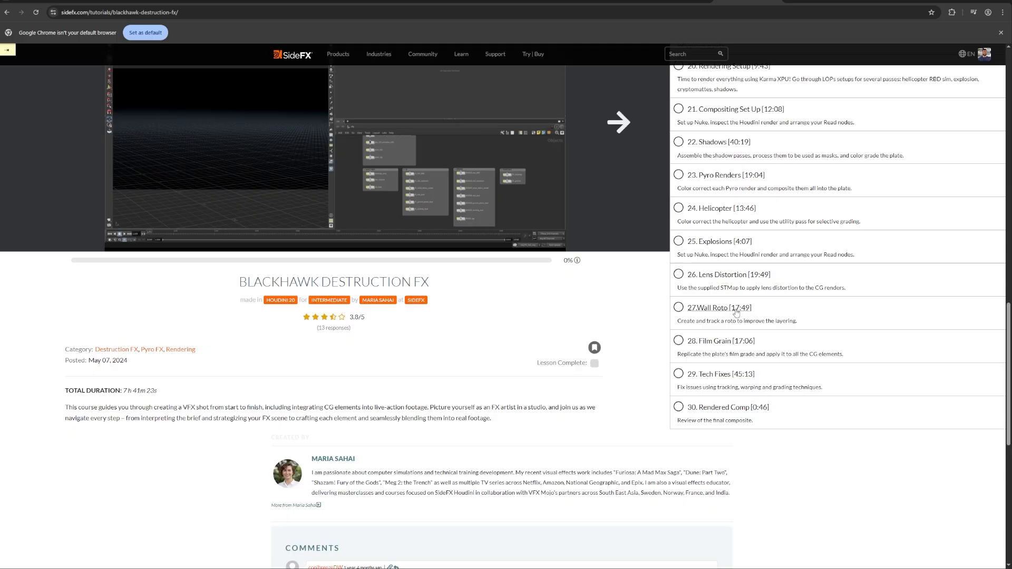
{"action": "mouse_move", "coordinate": [439, 352]}
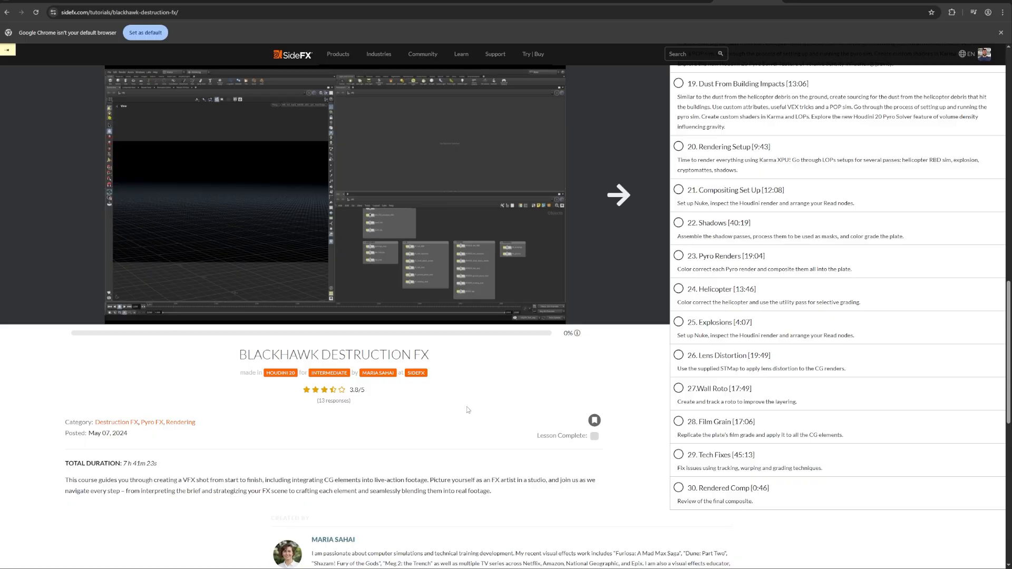
{"action": "scroll", "scroll_direction": "up", "scroll_amount": 3}
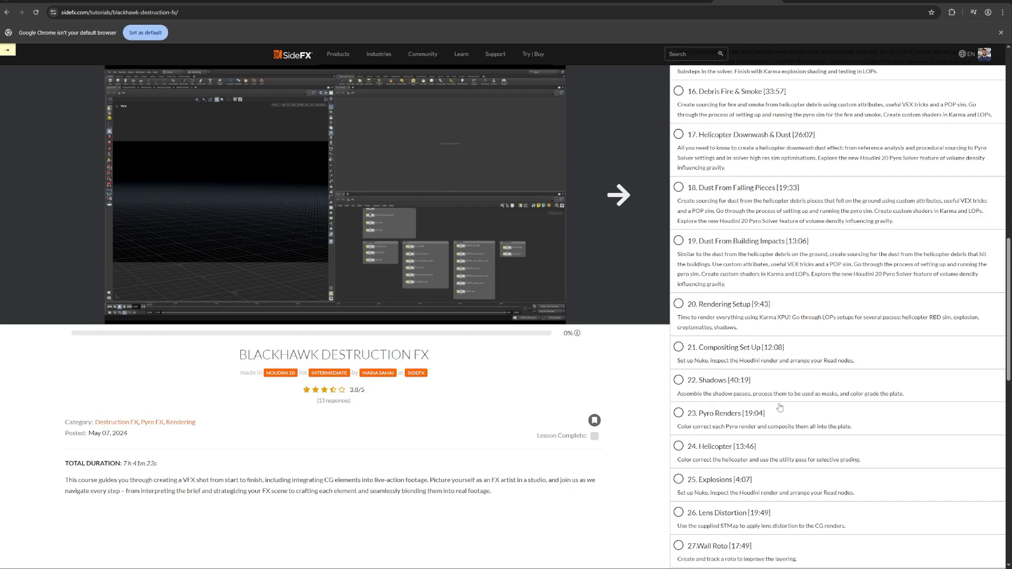